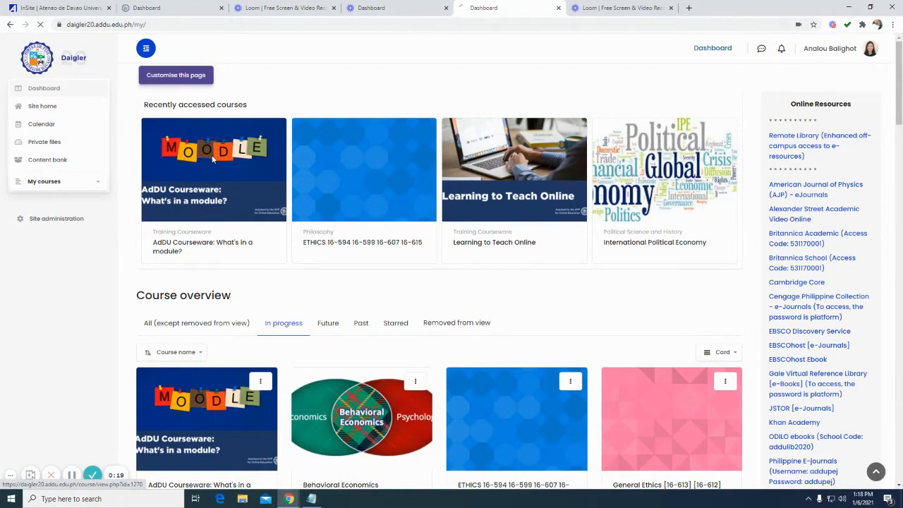
# - Enter the 'AdDU Courseware: What's in a module?' course and turn editing on
pyautogui.click(213, 169)
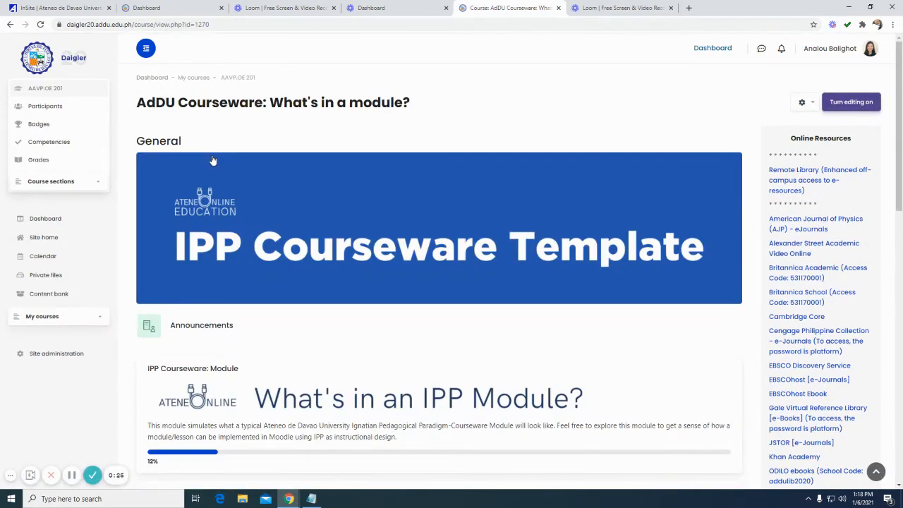
pyautogui.moveTo(851, 102)
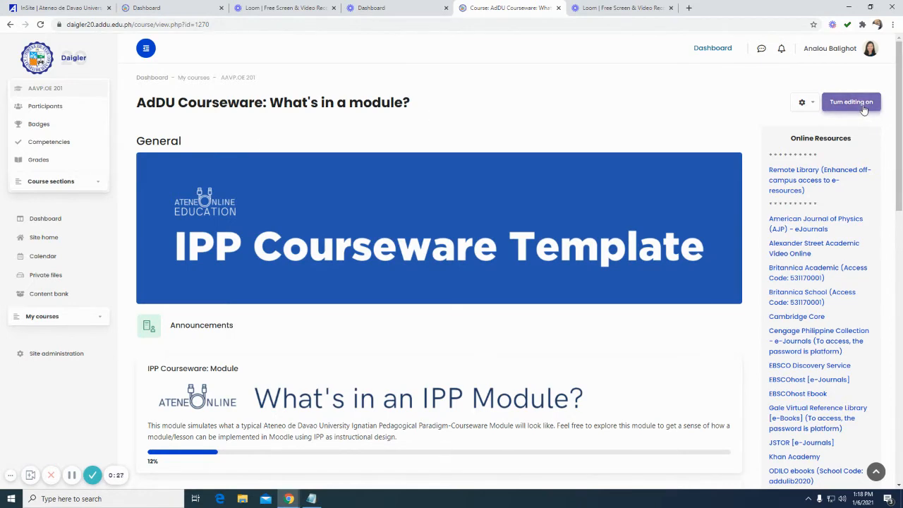
pyautogui.click(852, 102)
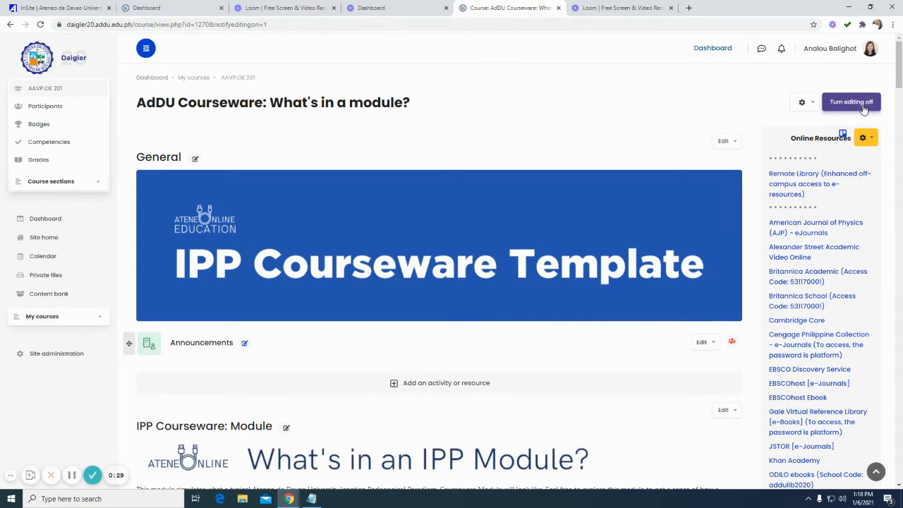
pyautogui.click(851, 102)
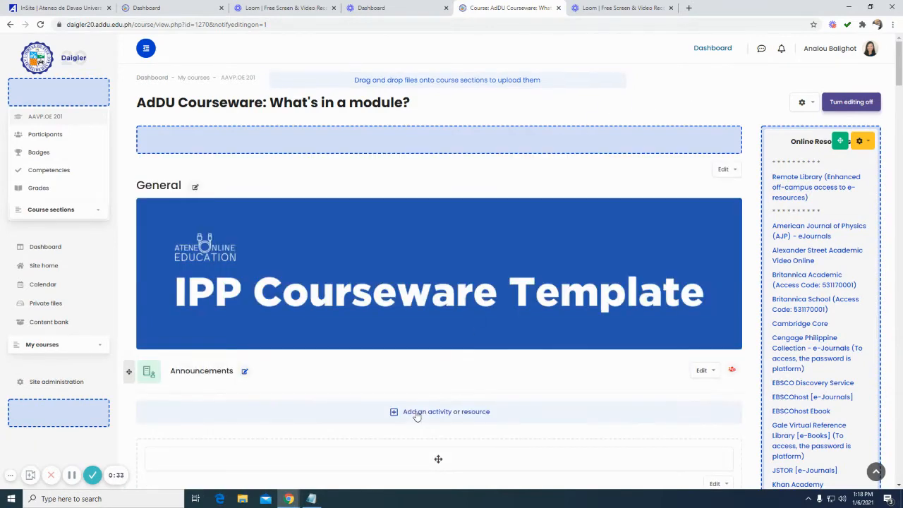
# - Start adding an activity or resource under the General section's Announcements and browse the choices
pyautogui.click(446, 413)
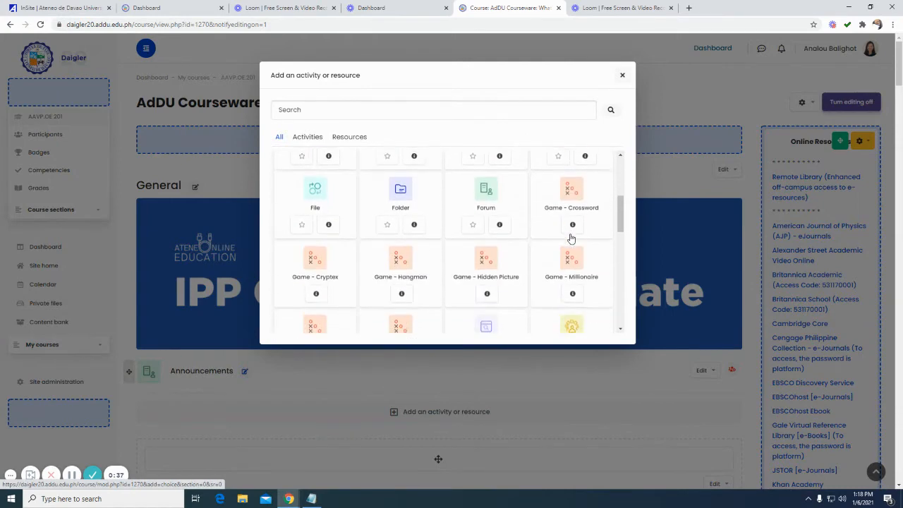
pyautogui.scroll(-3)
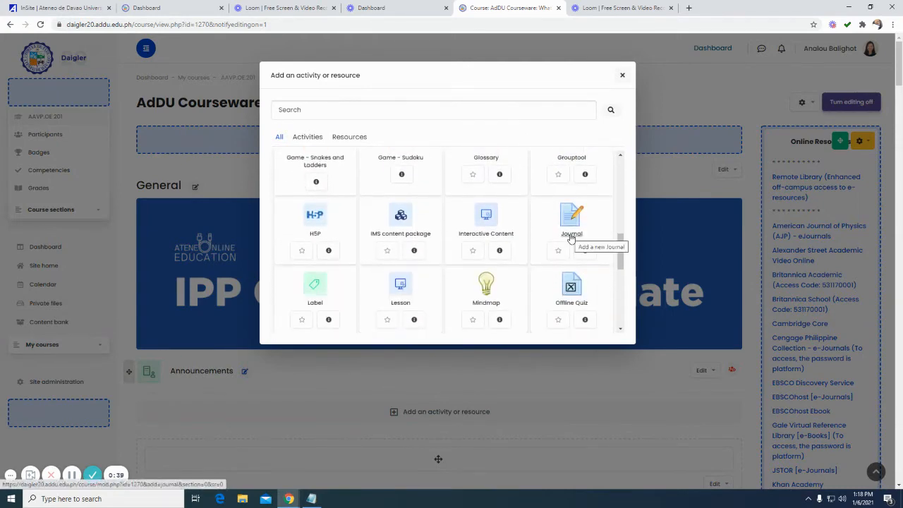